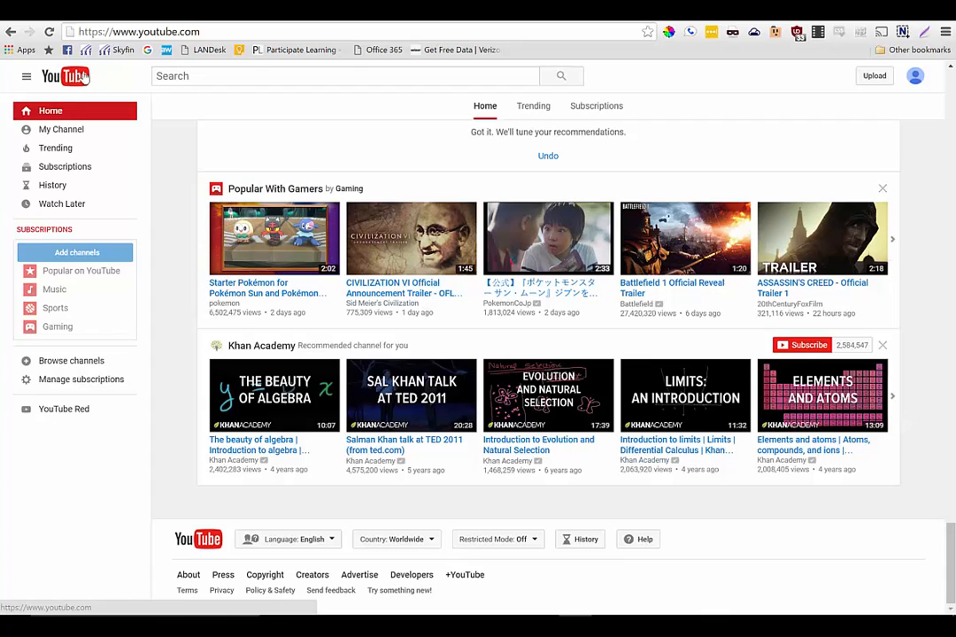
Step: Go to My Channel, then Video Manager to see the uploaded draft video
click(61, 129)
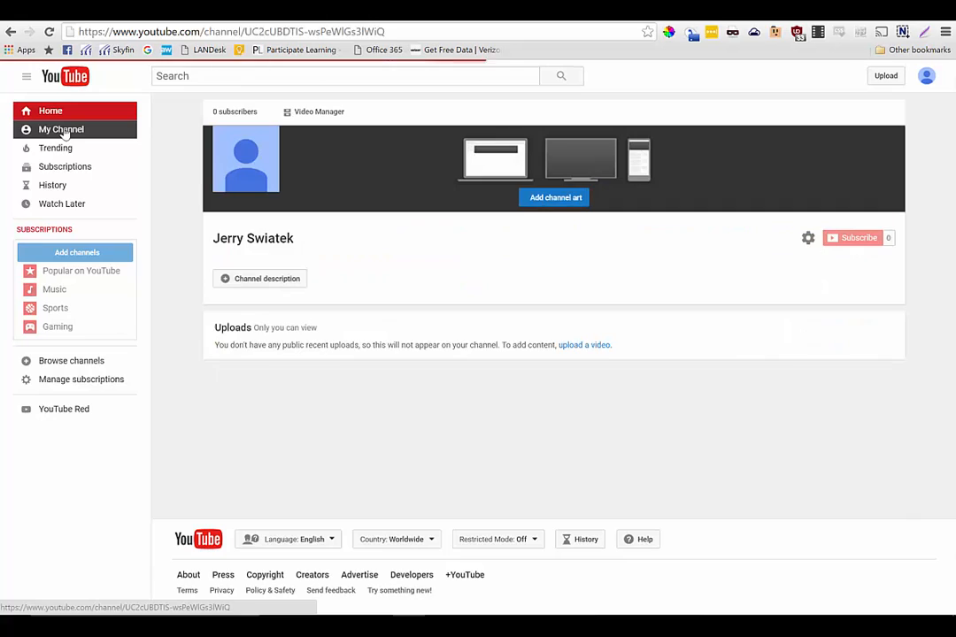
mouse_move(318, 111)
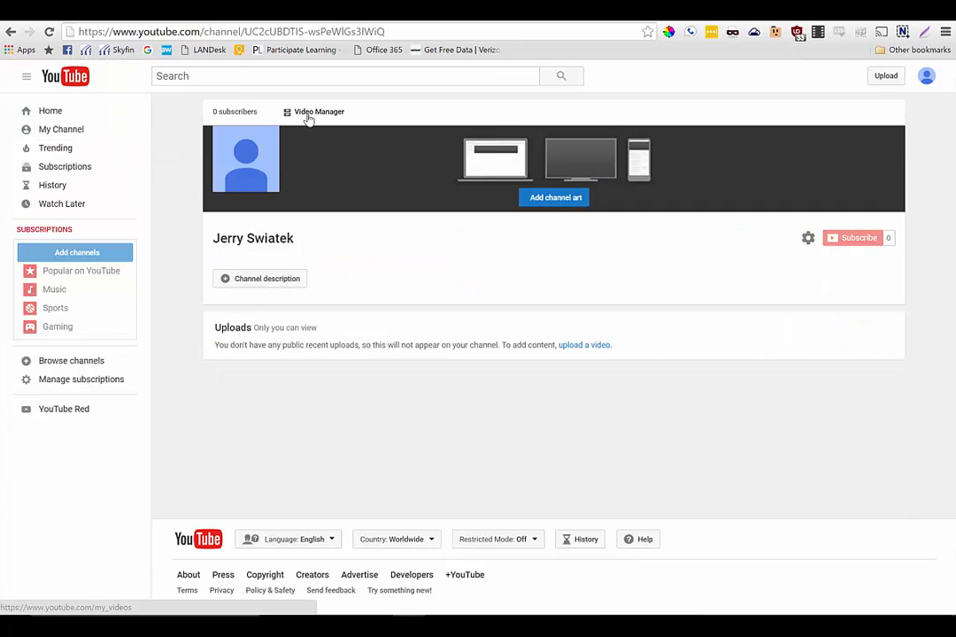
click(318, 112)
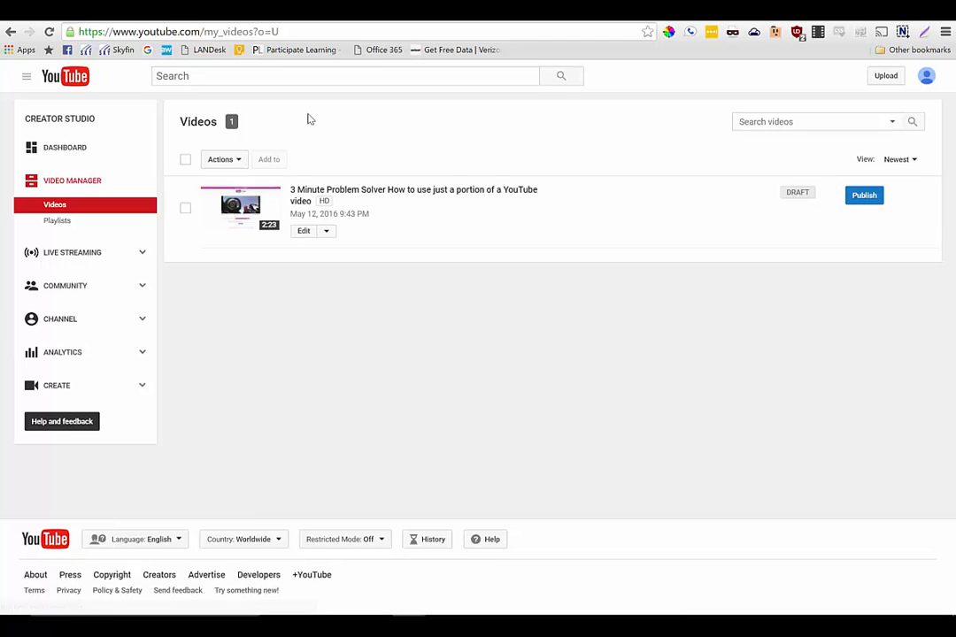
mouse_move(310, 122)
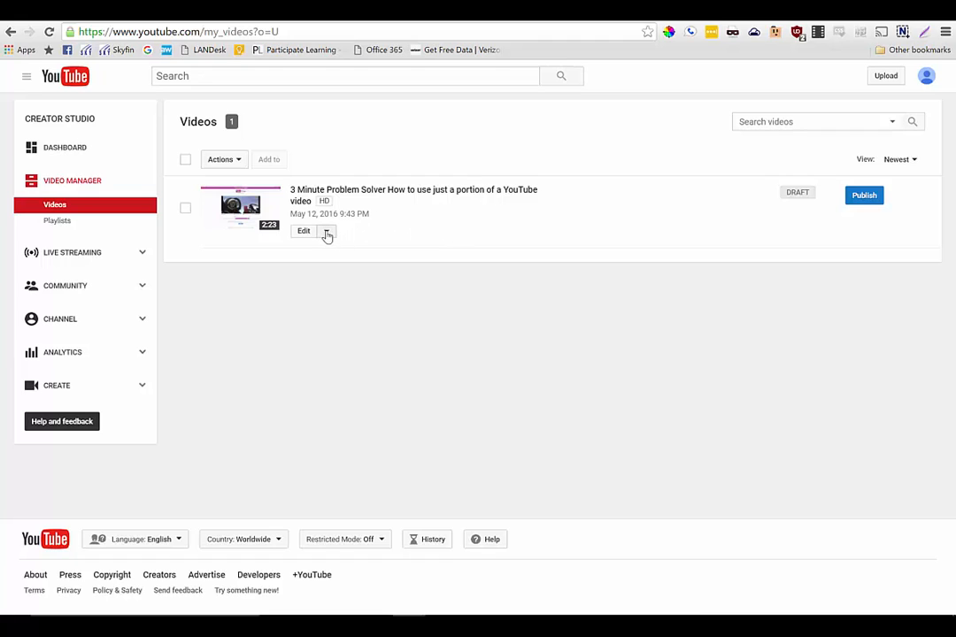
Step: Open the video's Annotations editor and briefly play and pause the preview
click(327, 231)
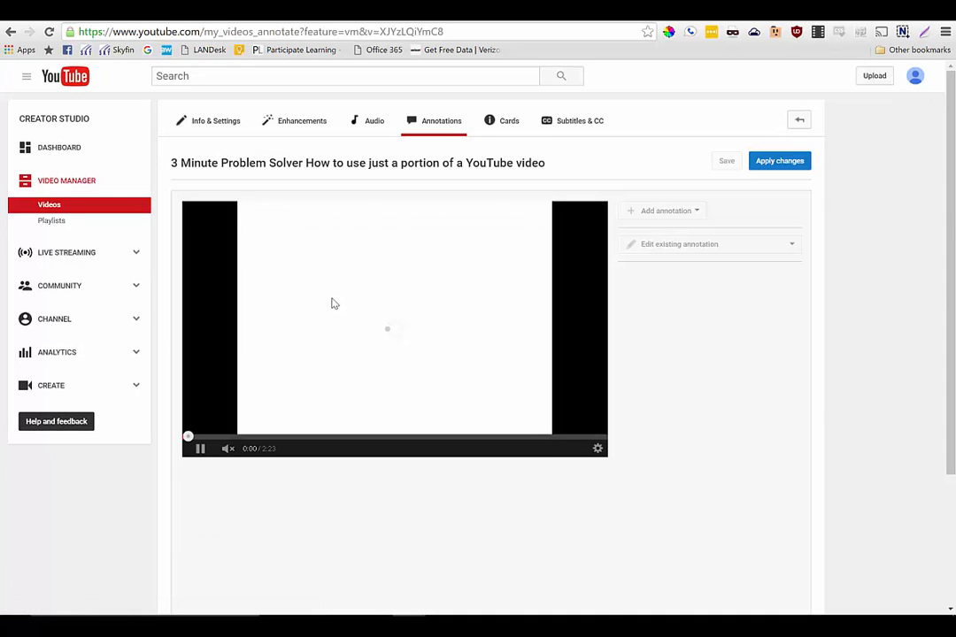
click(200, 449)
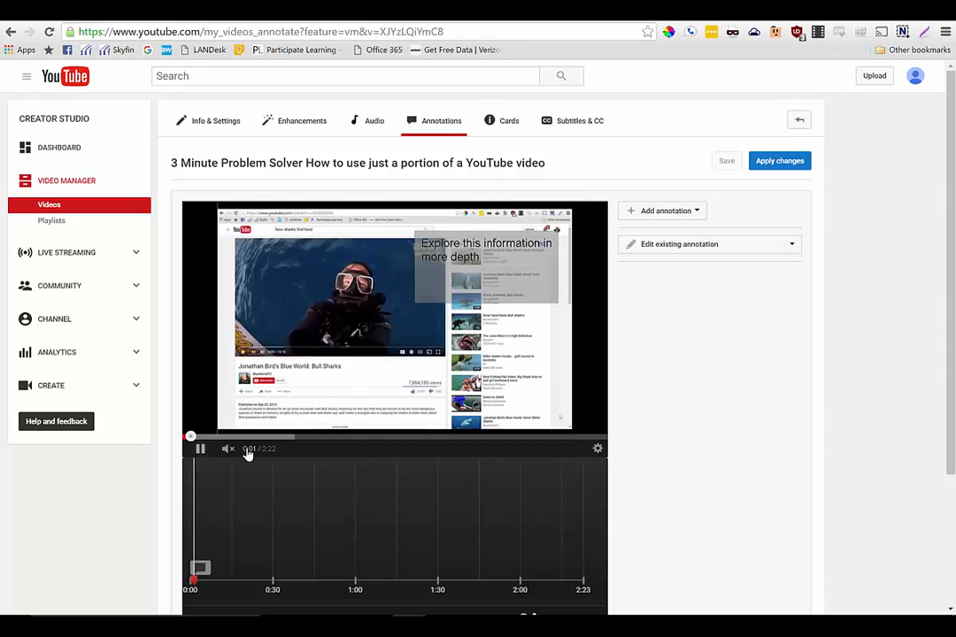
click(200, 448)
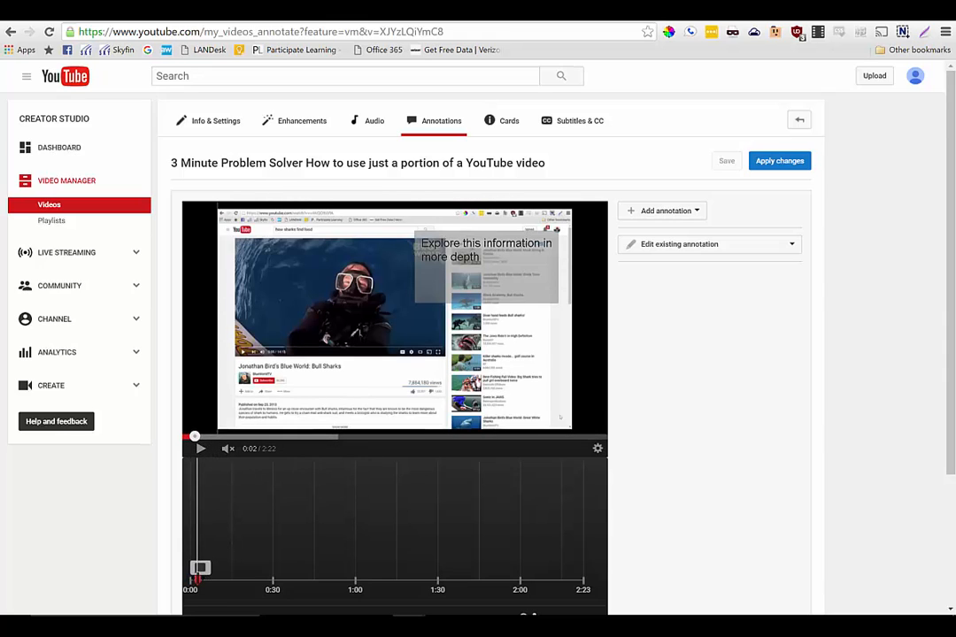
Step: Scrub the playhead past one minute and back to the start, then delete the grey annotation
click(380, 584)
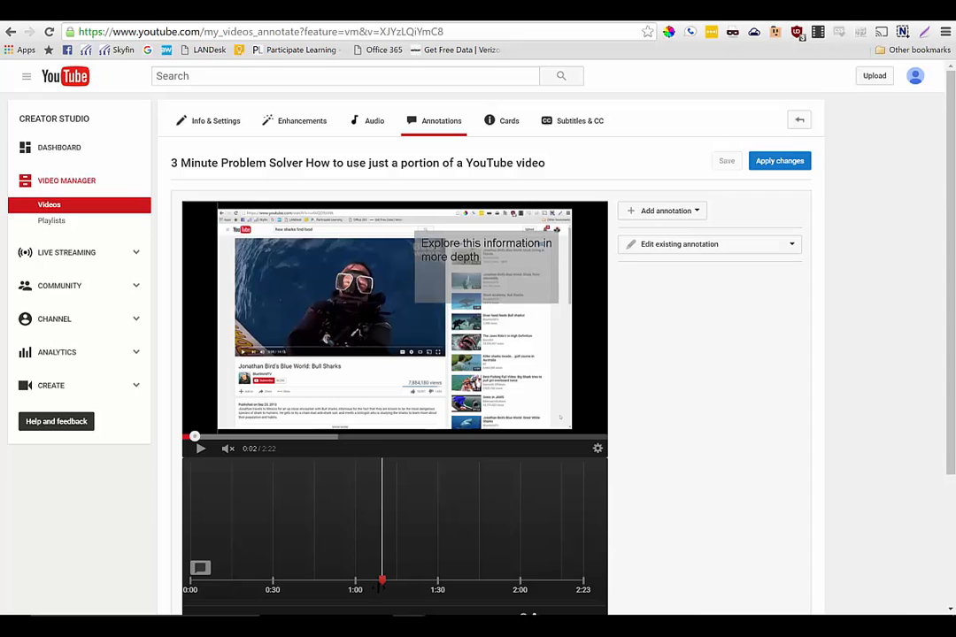
drag(381, 581, 354, 581)
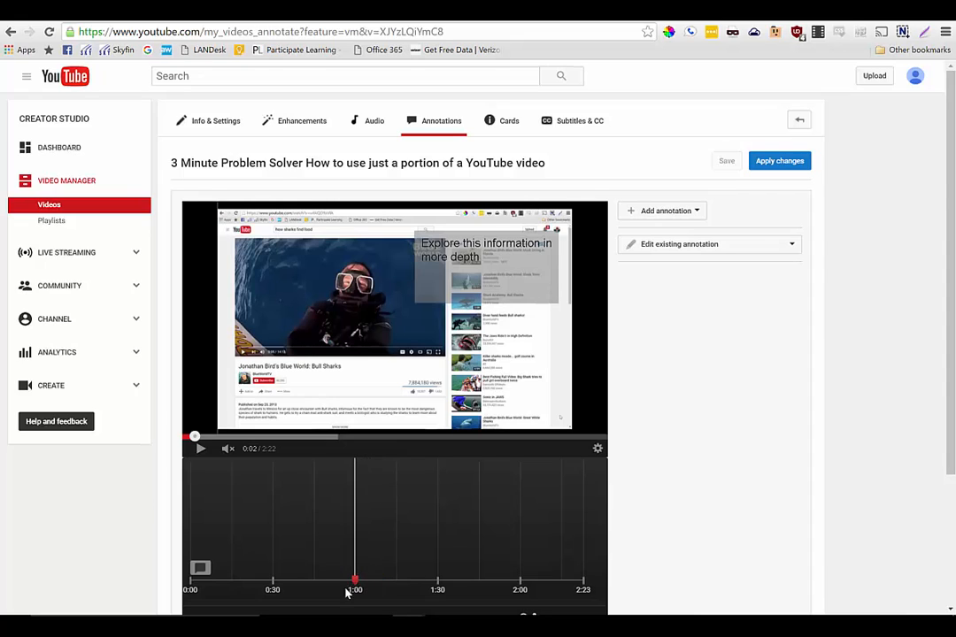
drag(354, 584, 186, 584)
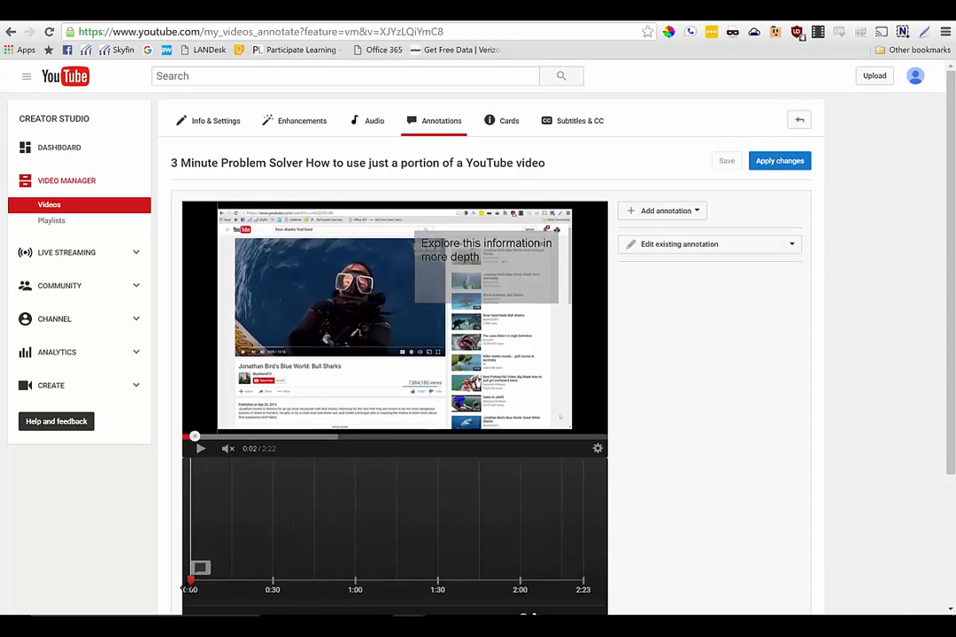
click(200, 569)
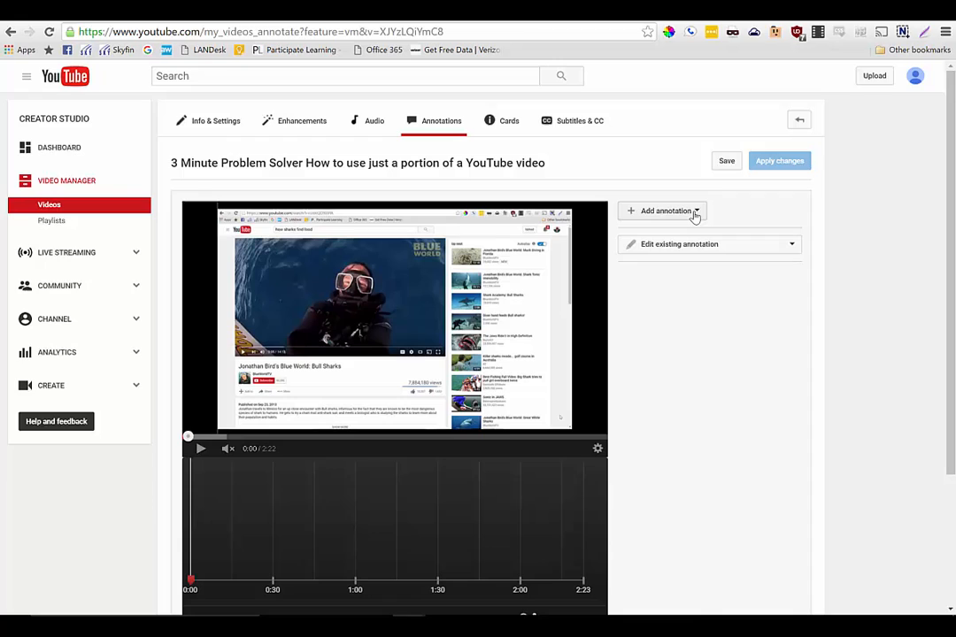
Step: Add an enlarged speech bubble reading 'Click here for additional information'
click(664, 211)
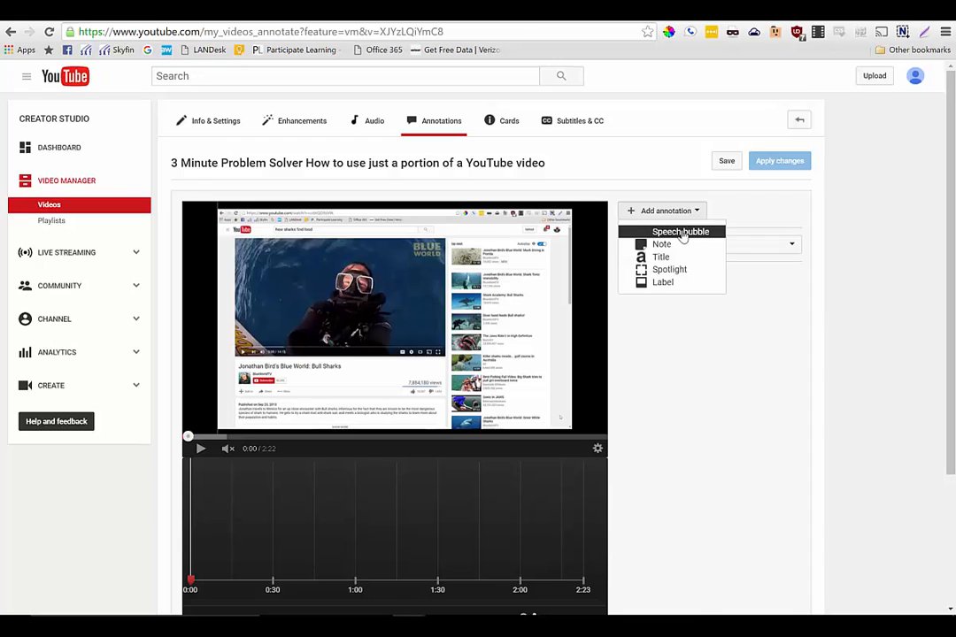
click(681, 231)
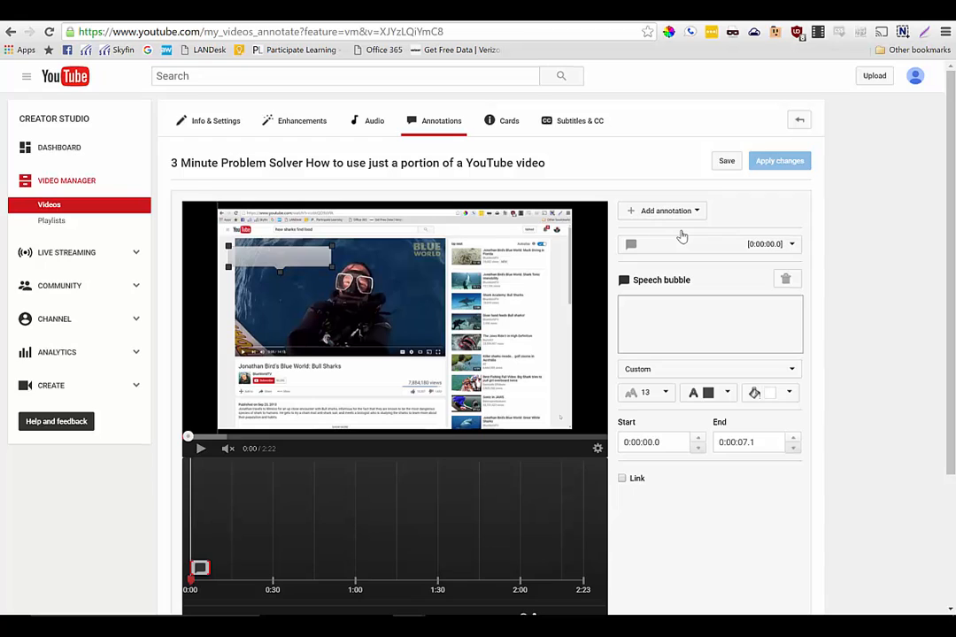
drag(279, 256, 305, 279)
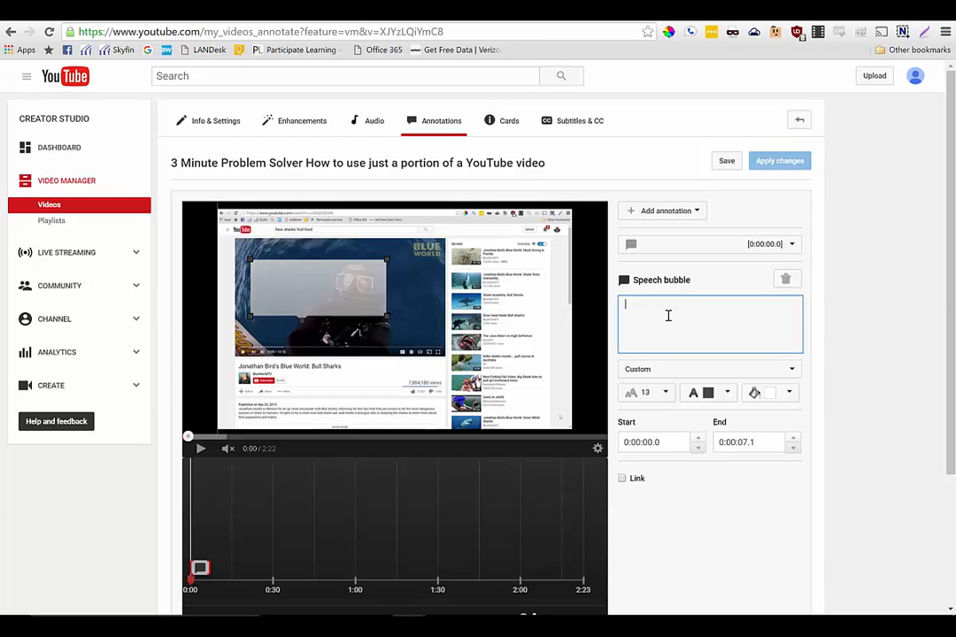
text(Click here for additional inf)
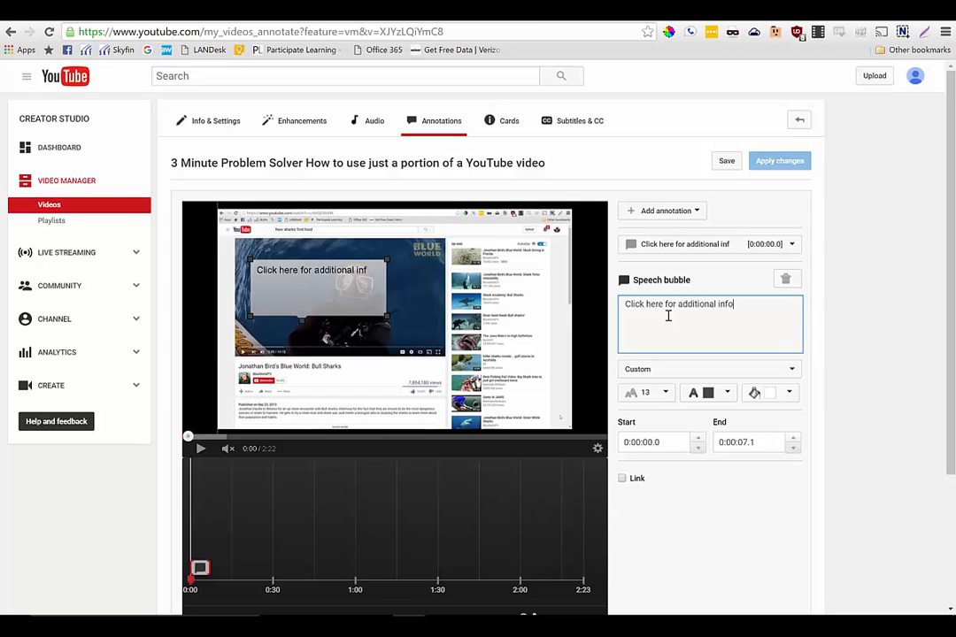
text(ormation)
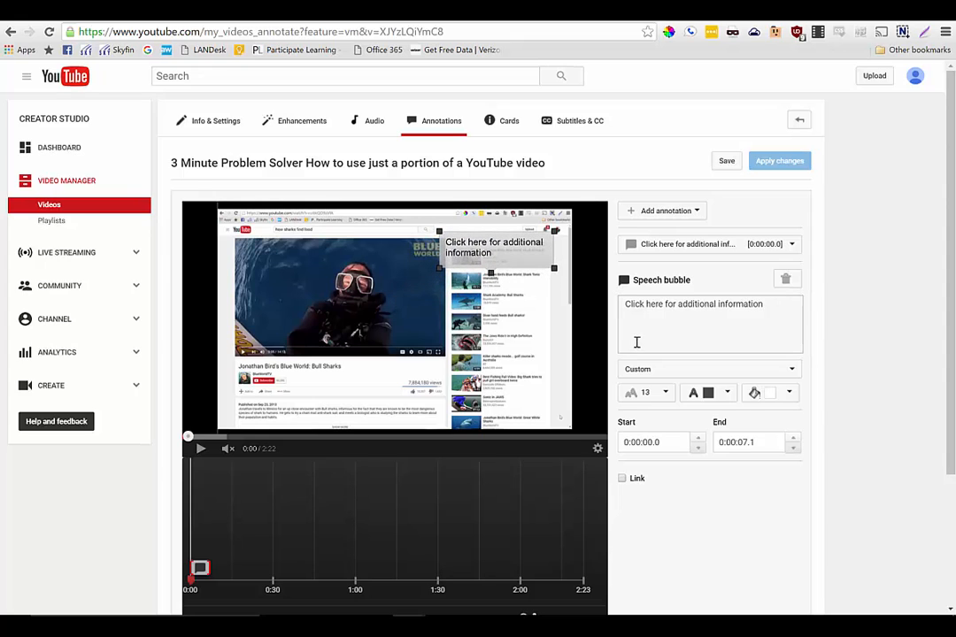
Step: Set the speech bubble's text size to 16
triple_click(692, 303)
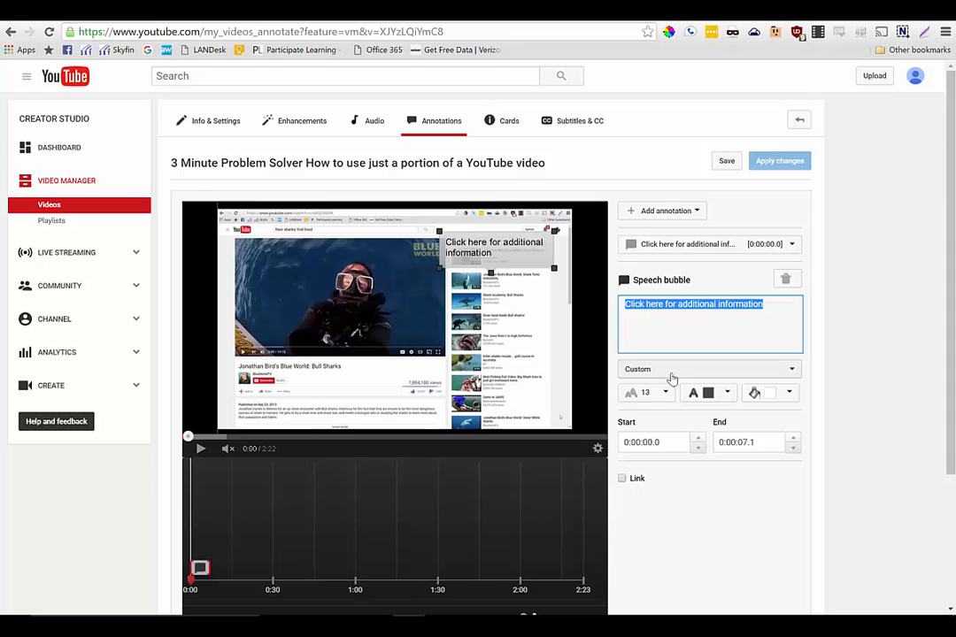
click(645, 392)
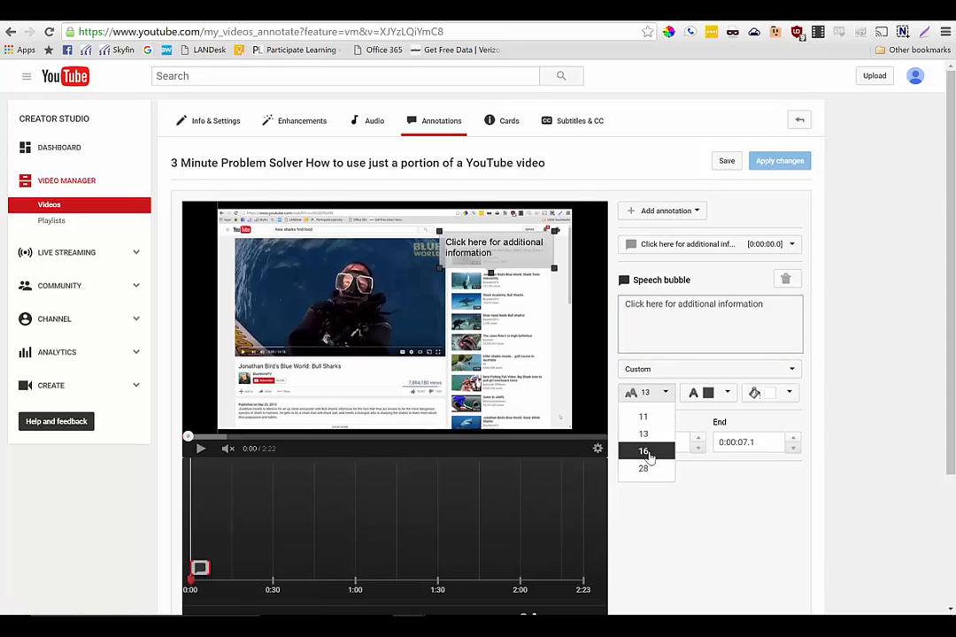
click(643, 451)
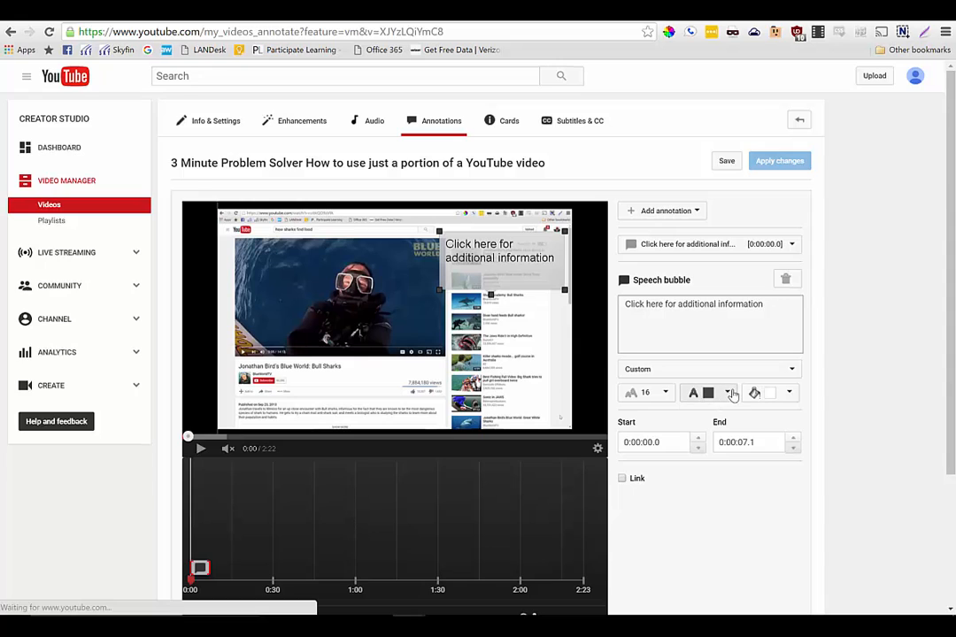
Step: Give the bubble a yellow background and save the annotation
click(728, 391)
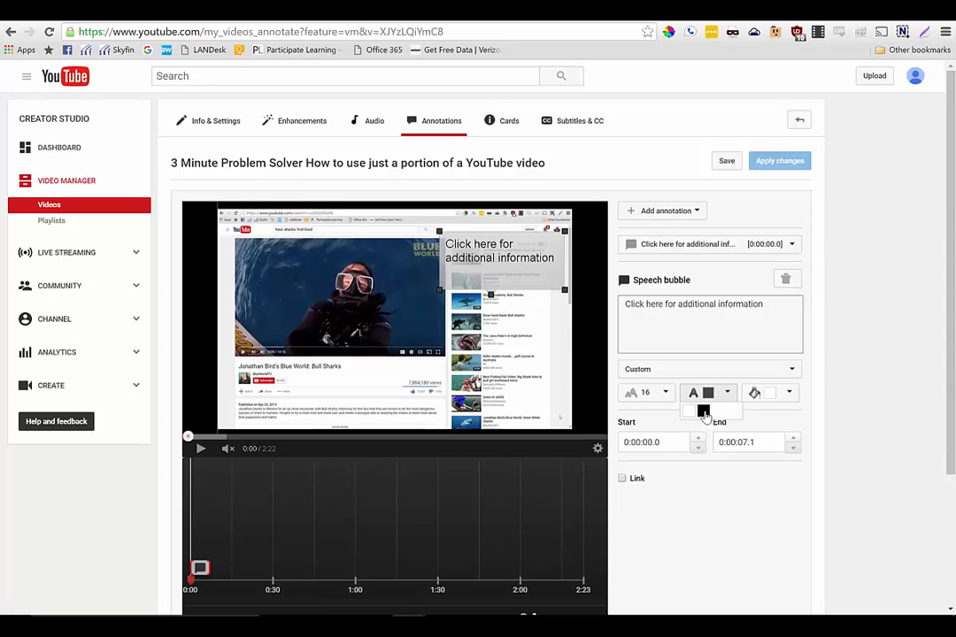
click(754, 392)
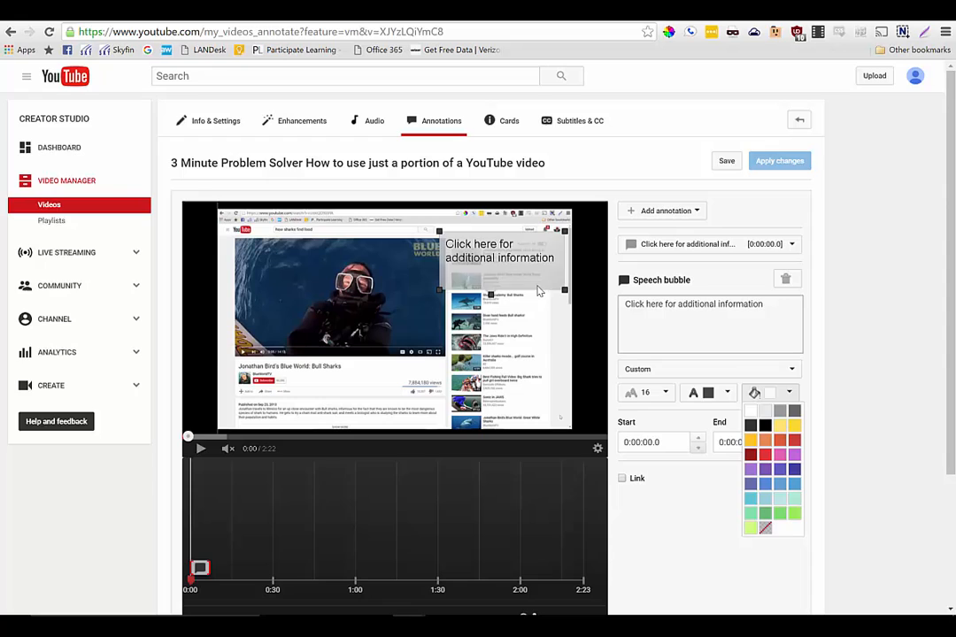
mouse_move(733, 427)
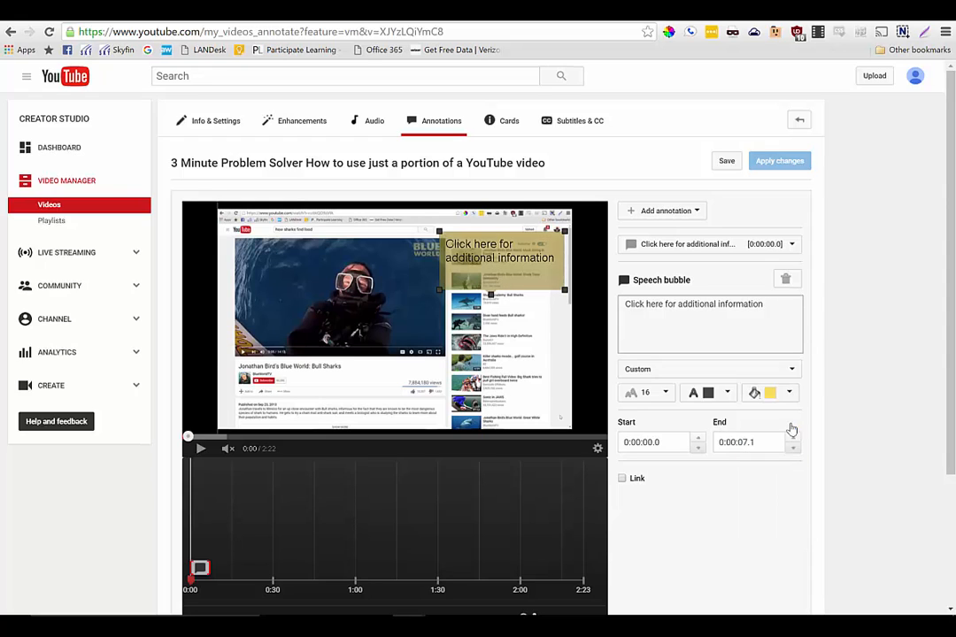
click(726, 160)
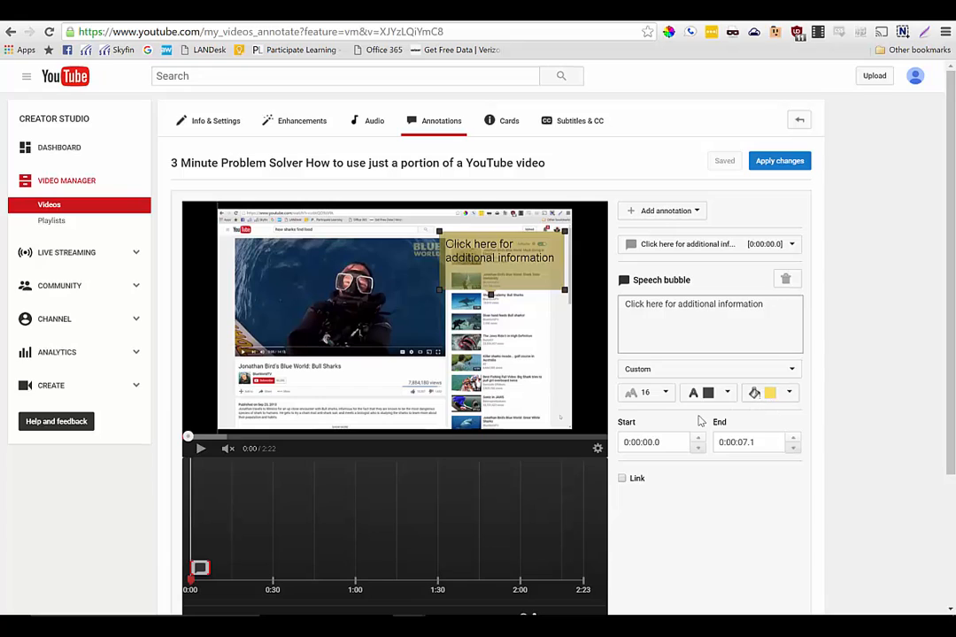
click(655, 442)
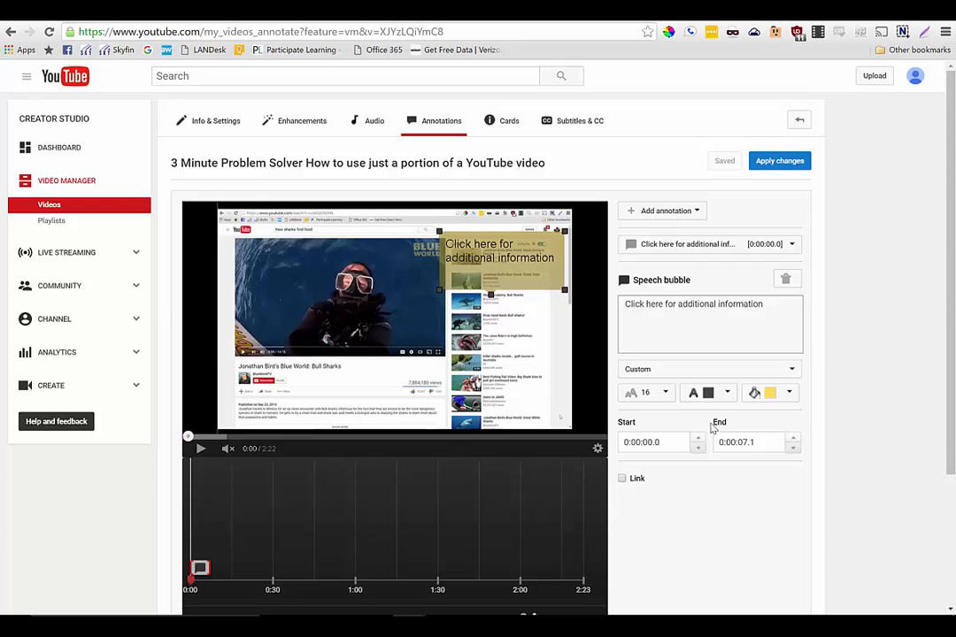
click(652, 441)
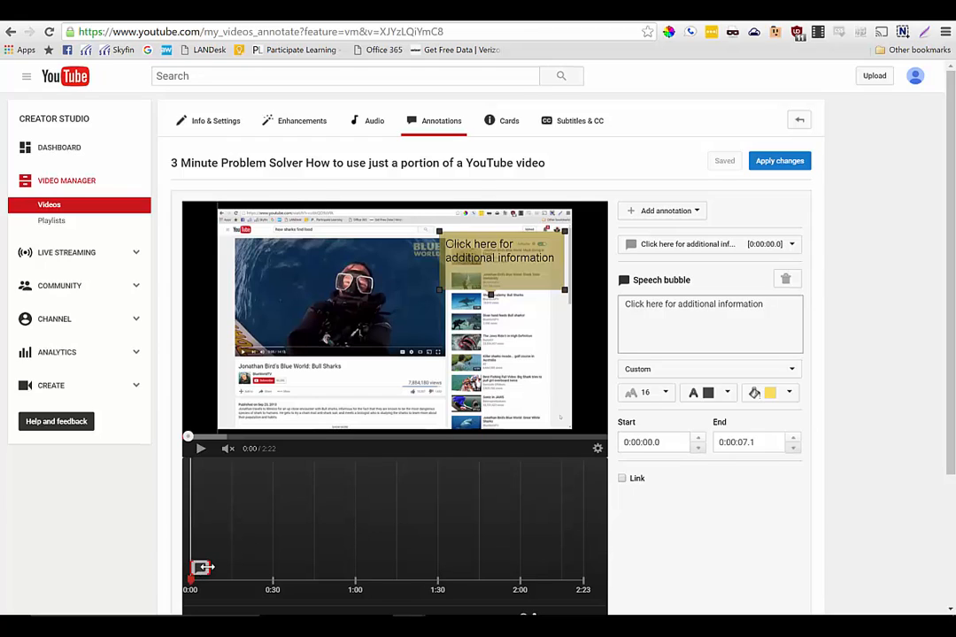
Step: Shift the bubble's timeline block to start at 0:15.5 and end at 0:30.2
drag(202, 567, 235, 567)
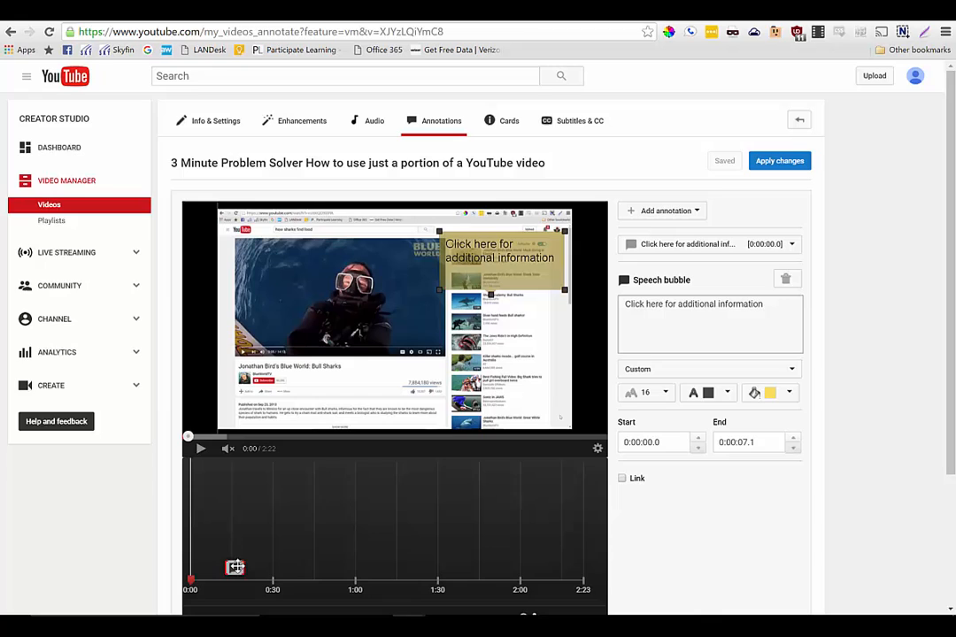
drag(236, 567, 256, 567)
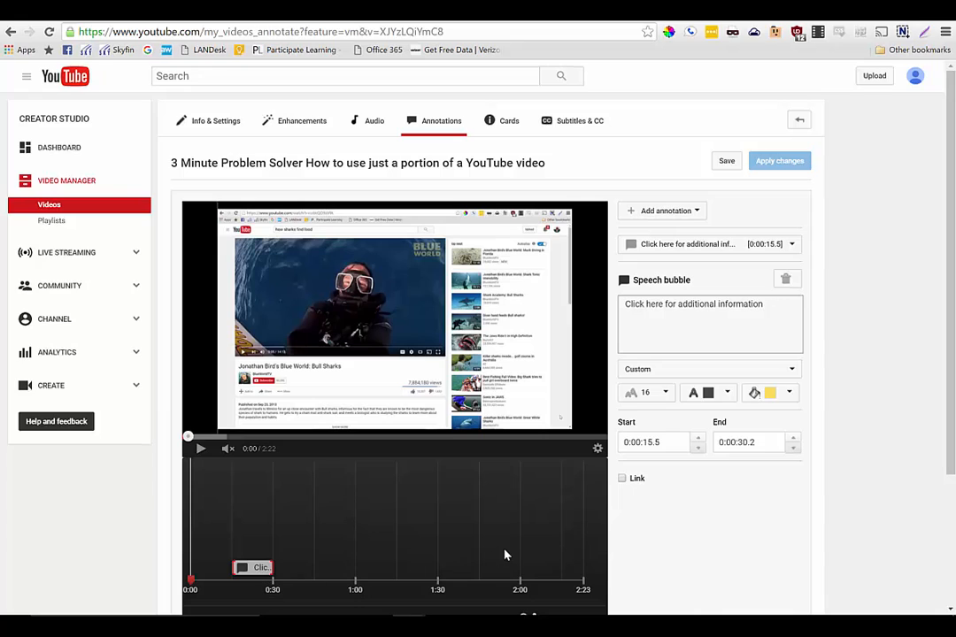
mouse_move(629, 482)
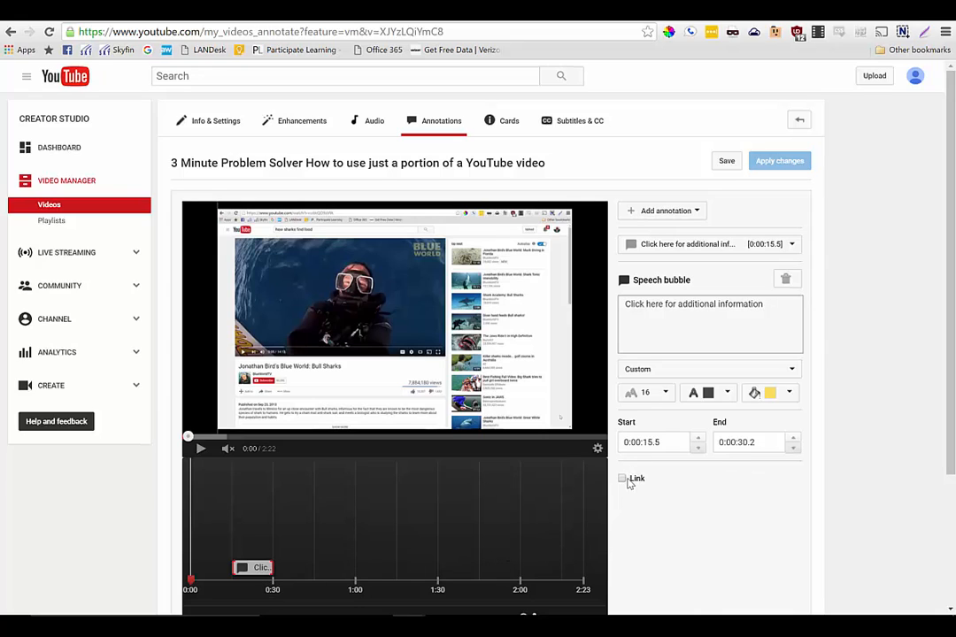
Step: Link the bubble to youtube.com/watch?v=e4PTvXtz4GM, opening in a new window
click(622, 478)
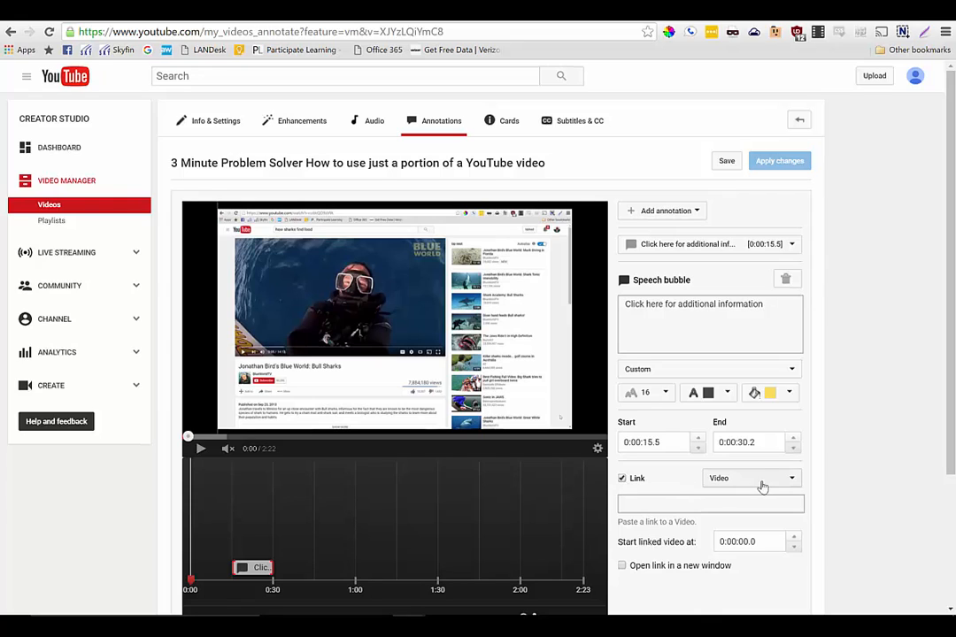
click(752, 478)
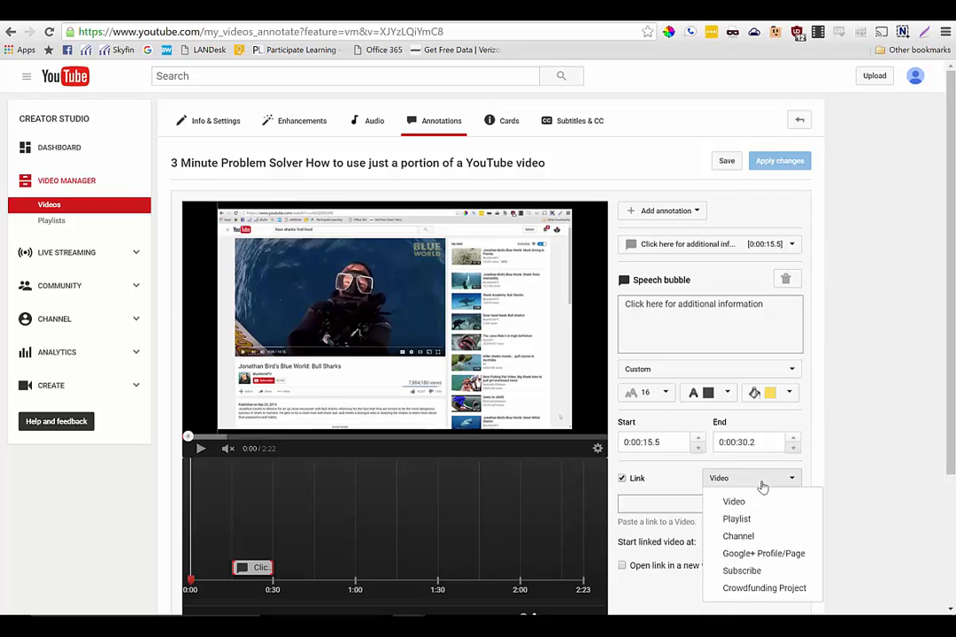
click(727, 160)
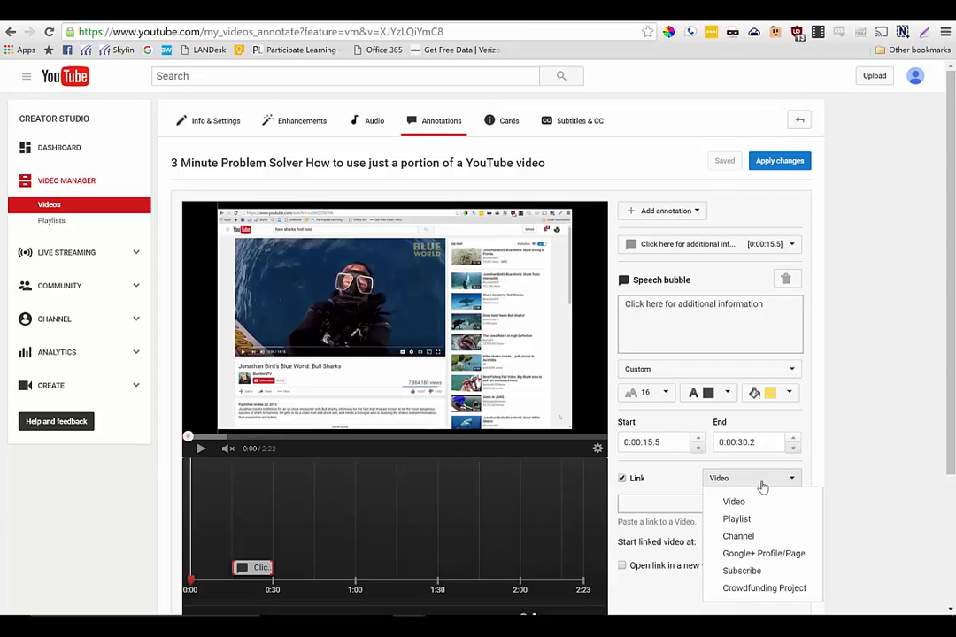
click(734, 502)
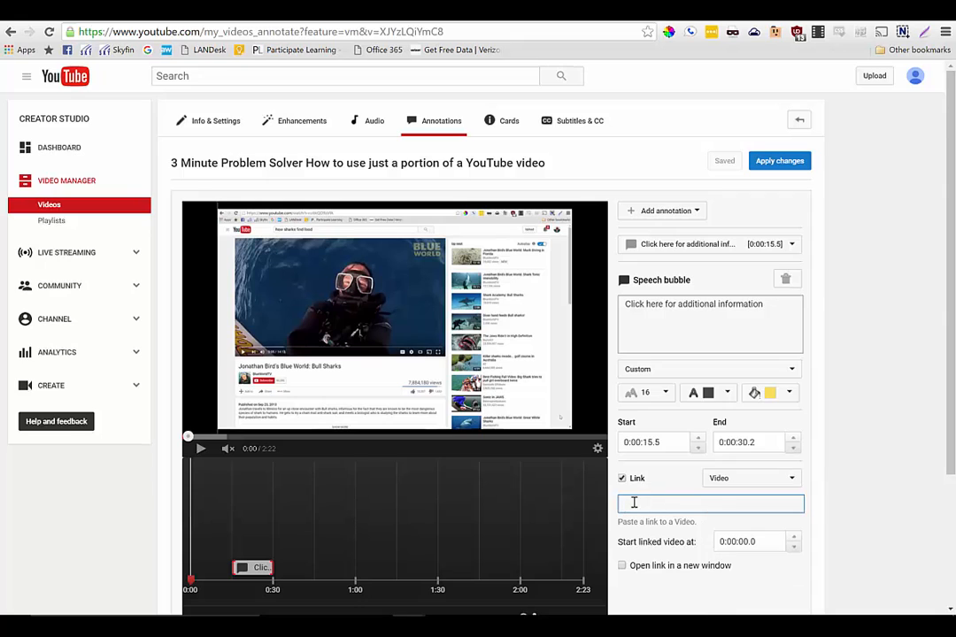
text(//www.youtube.com/watch?v=e4PTvXtz4GM)
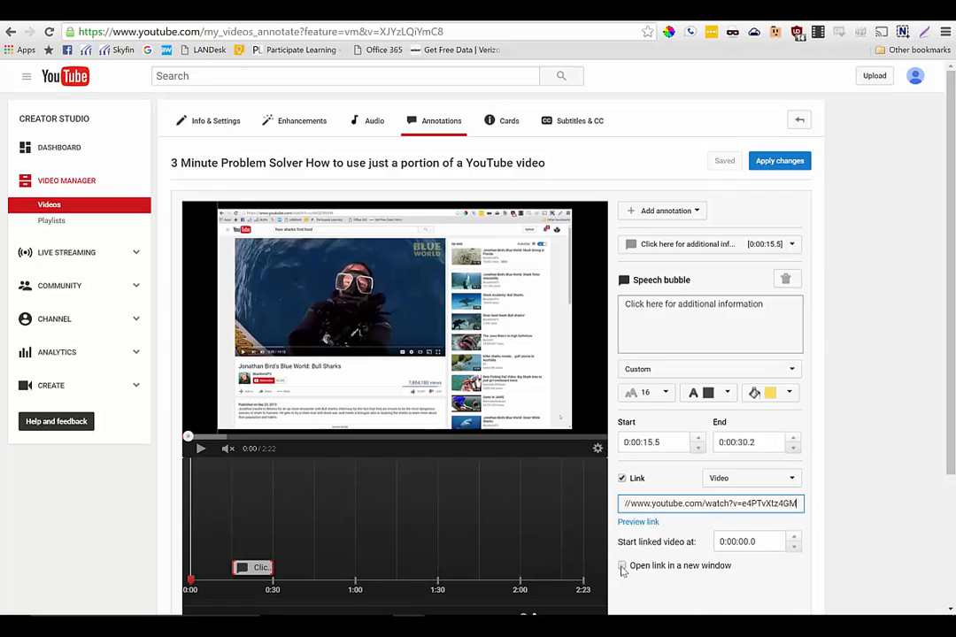
click(622, 565)
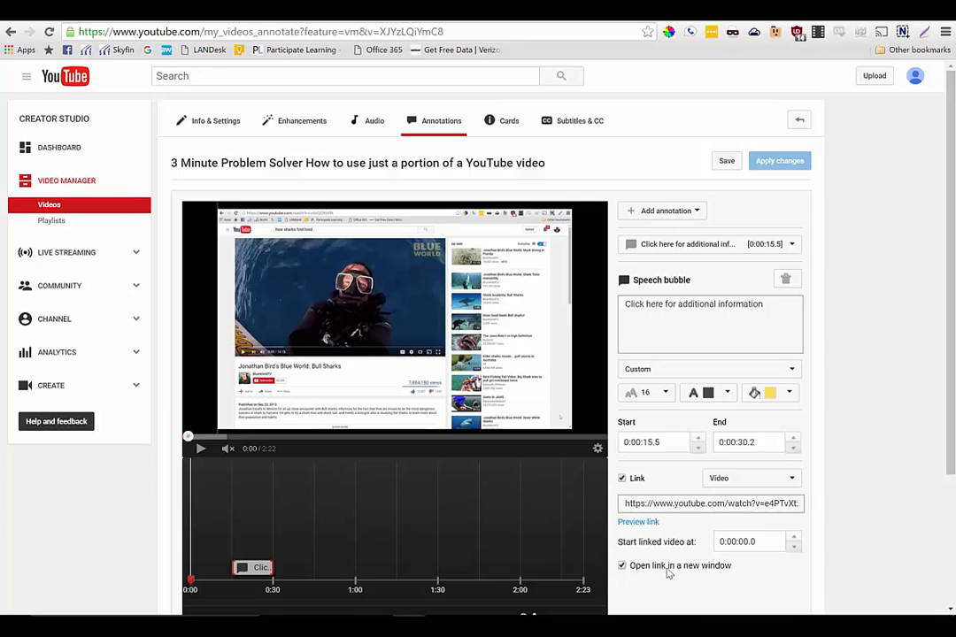
mouse_move(515, 322)
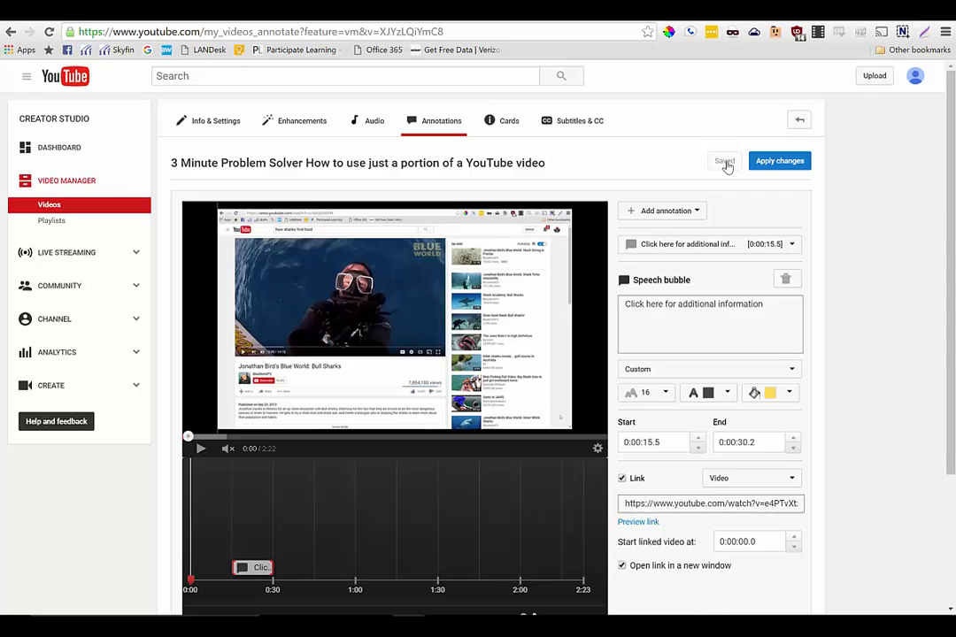
Step: Apply the annotation changes and open the video's public watch page
click(778, 161)
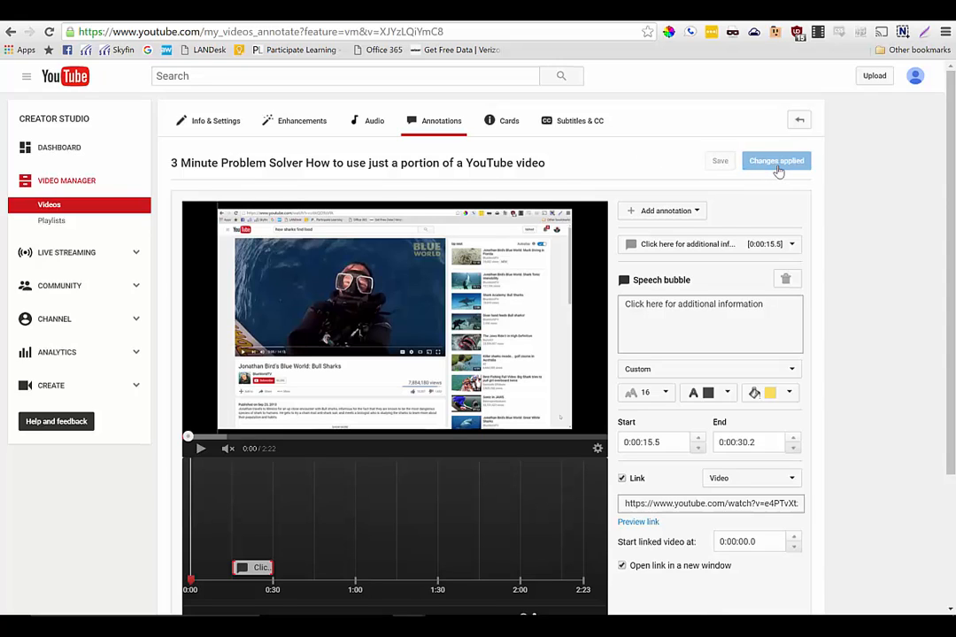
click(357, 163)
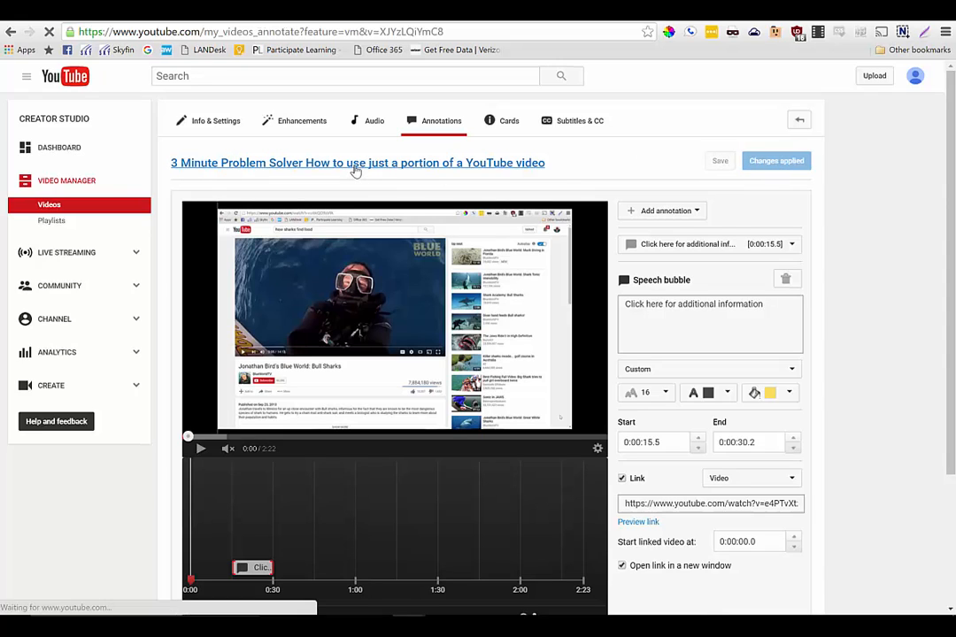
click(357, 163)
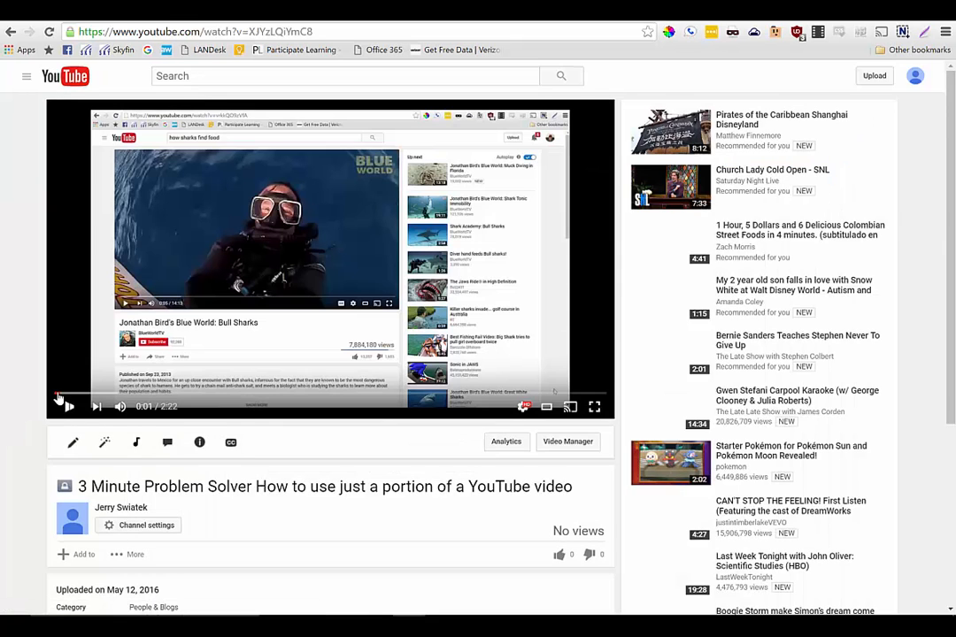
Step: Play the video and click the yellow bubble to reach the TEDxOxford talk
click(108, 392)
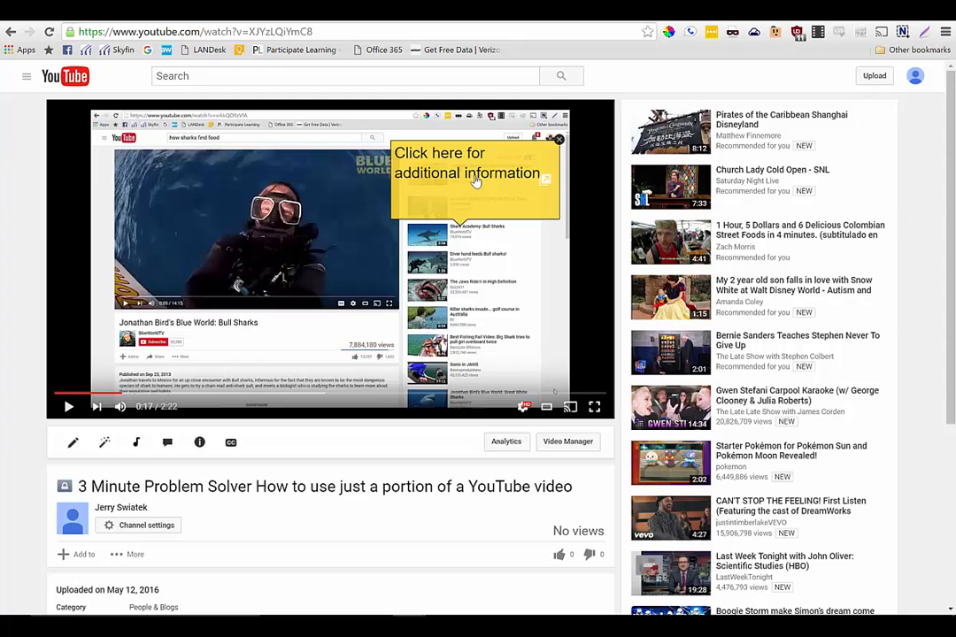
click(475, 175)
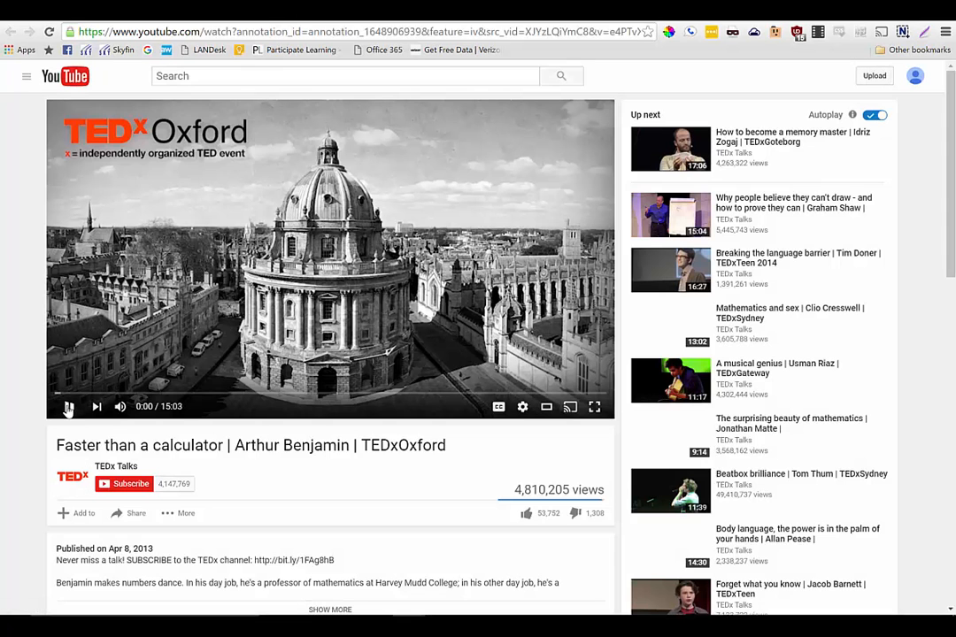